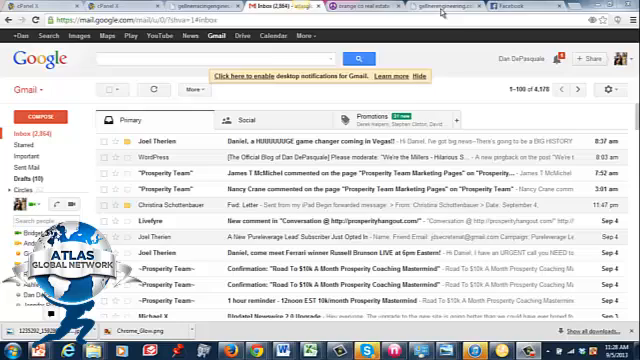
Switch to the tab showing the HostGator mail client configuration for the domain's email account
{"action": "left_click", "coordinate": [156, 8]}
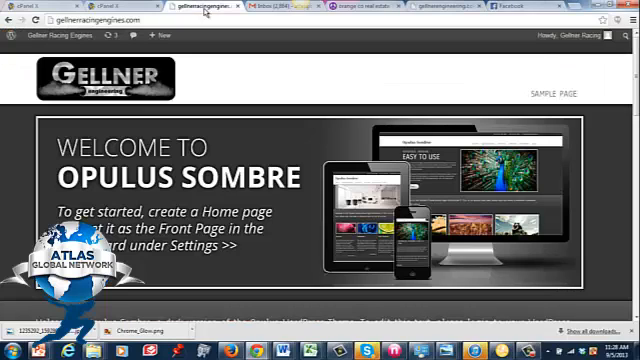
{"action": "mouse_move", "coordinate": [176, 190]}
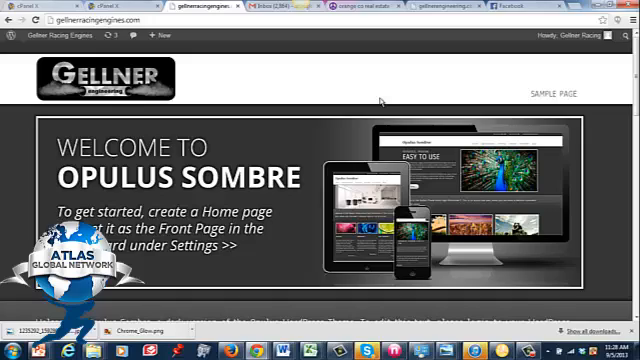
{"action": "mouse_move", "coordinate": [378, 100]}
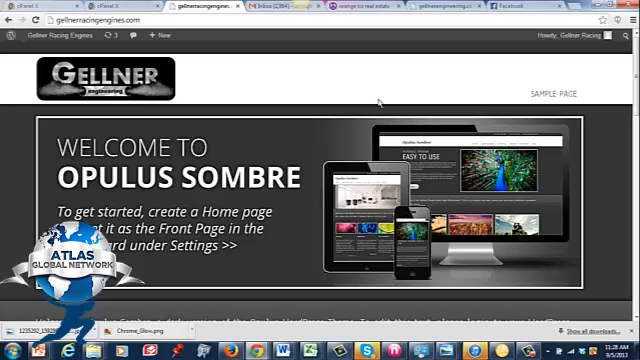
{"action": "mouse_move", "coordinate": [300, 68]}
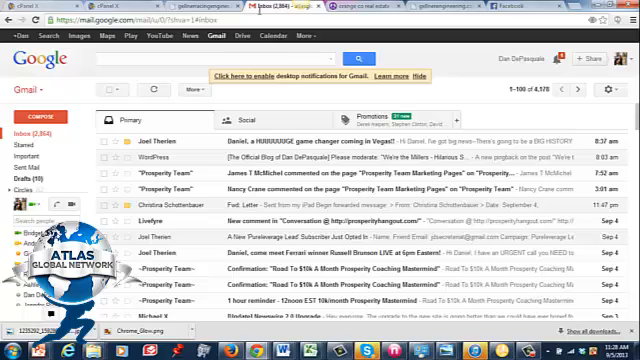
{"action": "mouse_move", "coordinate": [304, 160]}
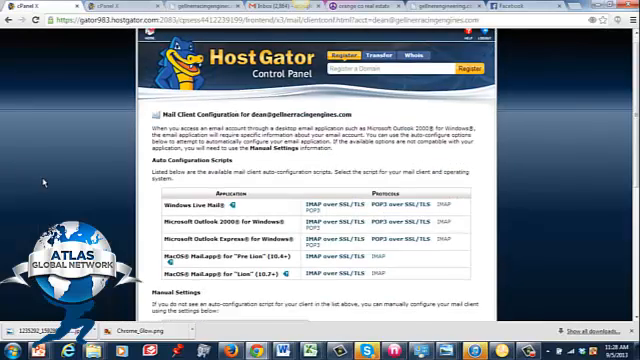
Scroll down the HostGator Mail Client Configuration page before returning to Gmail
{"action": "scroll", "scroll_direction": "down", "scroll_amount": 3}
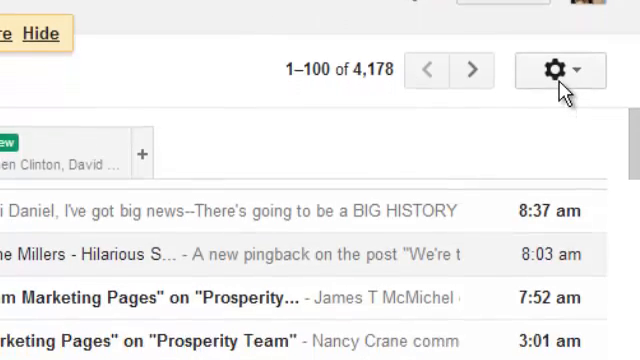
Go to Gmail Settings and its Accounts section to add another owned email address
{"action": "left_click", "coordinate": [556, 68]}
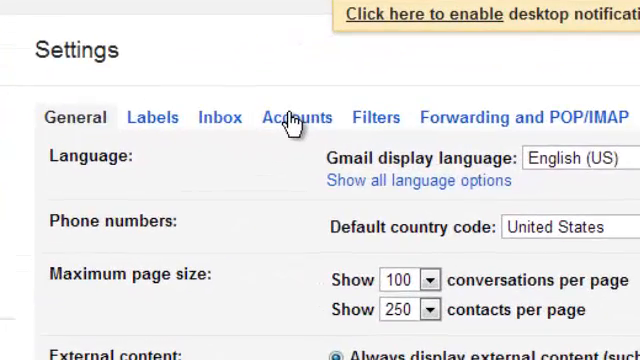
{"action": "left_click", "coordinate": [296, 116]}
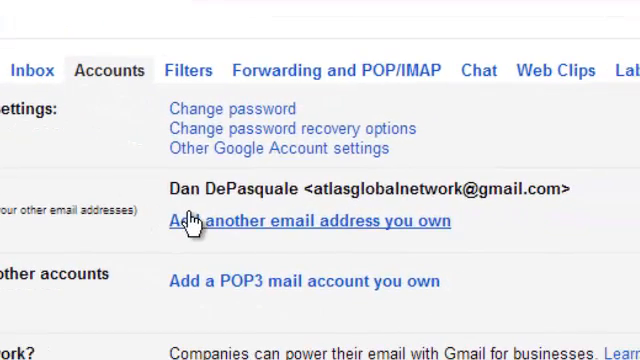
{"action": "mouse_move", "coordinate": [238, 228]}
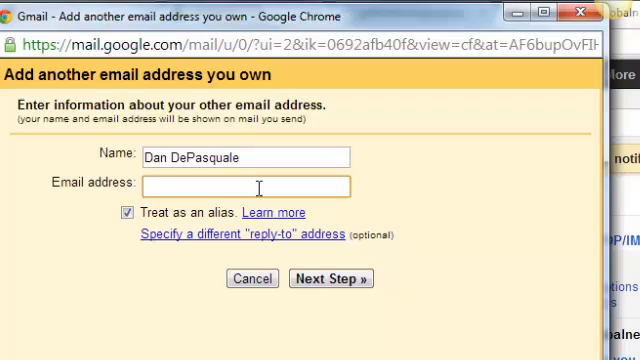
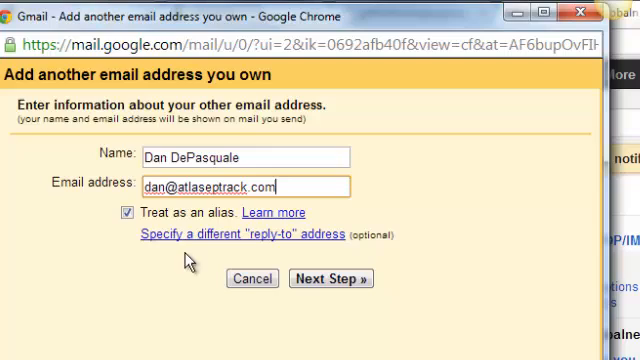
{"action": "mouse_move", "coordinate": [64, 320]}
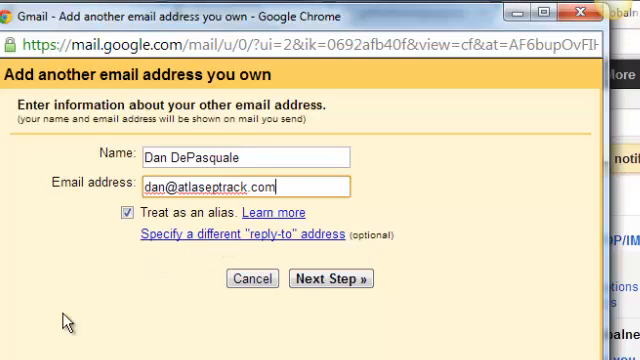
{"action": "left_click", "coordinate": [330, 278]}
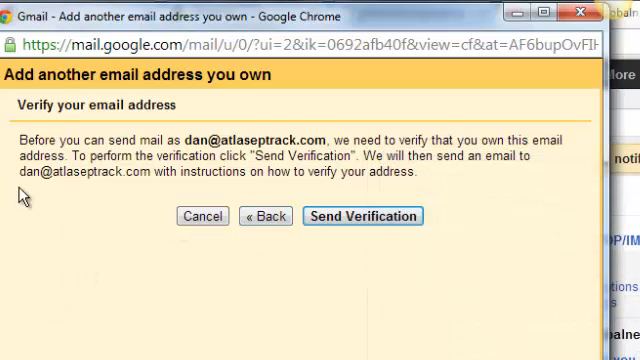
{"action": "mouse_move", "coordinate": [348, 312]}
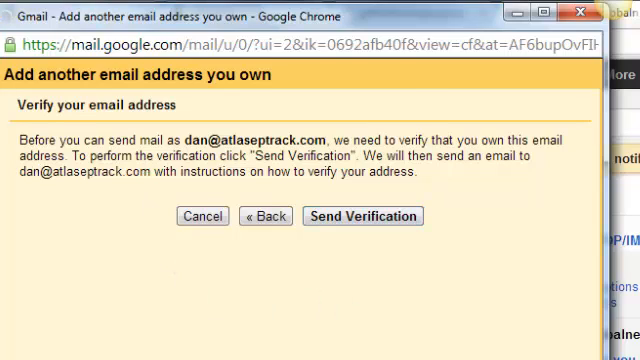
{"action": "left_click", "coordinate": [362, 216]}
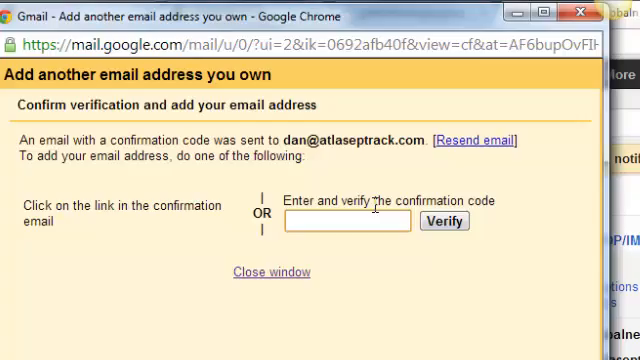
{"action": "left_click", "coordinate": [272, 272]}
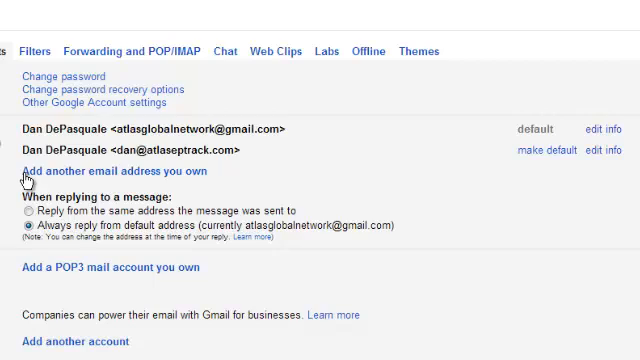
{"action": "mouse_move", "coordinate": [84, 184]}
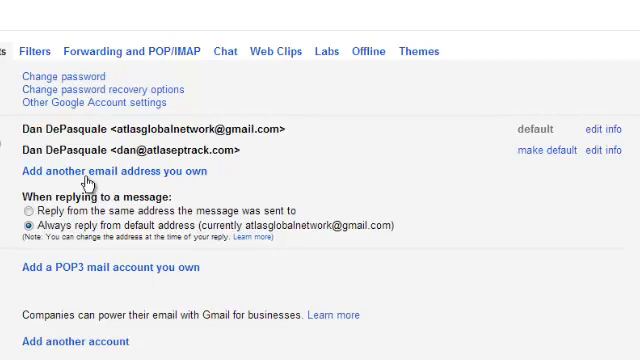
{"action": "double_click", "coordinate": [120, 150]}
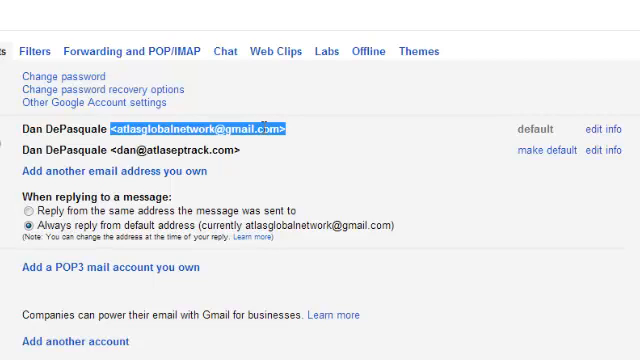
{"action": "scroll", "scroll_direction": "down", "scroll_amount": 3}
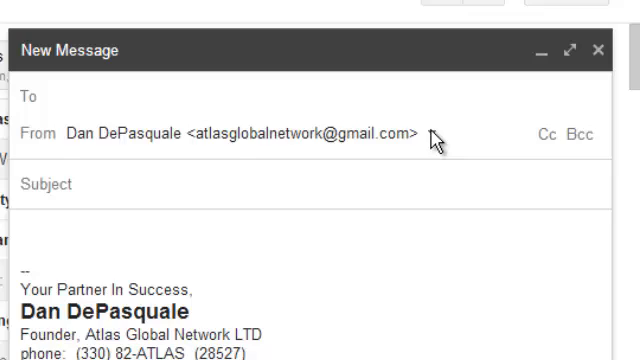
Compose a message from the atlaseptrack.com address with subject 'test' and send it
{"action": "left_click", "coordinate": [240, 132]}
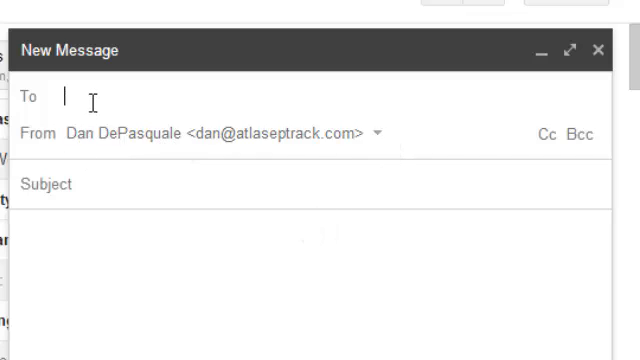
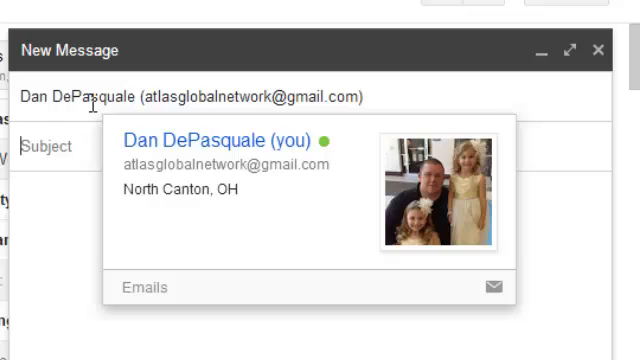
{"action": "type", "text": "test"}
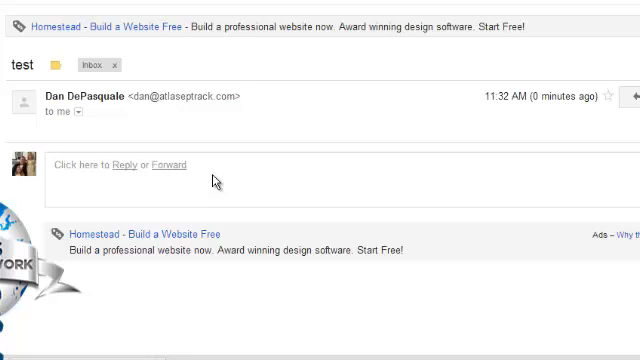
{"action": "mouse_move", "coordinate": [208, 132]}
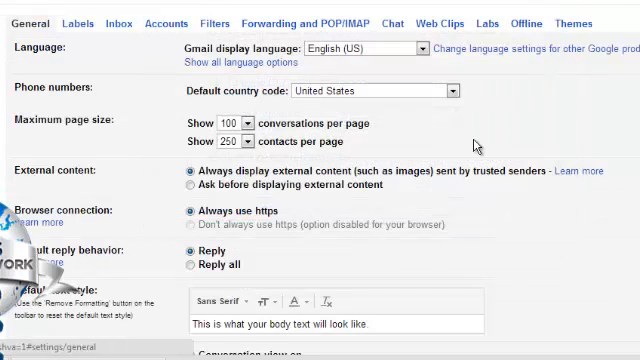
Scroll the General settings down to the Signature section
{"action": "scroll", "scroll_direction": "down", "scroll_amount": 3}
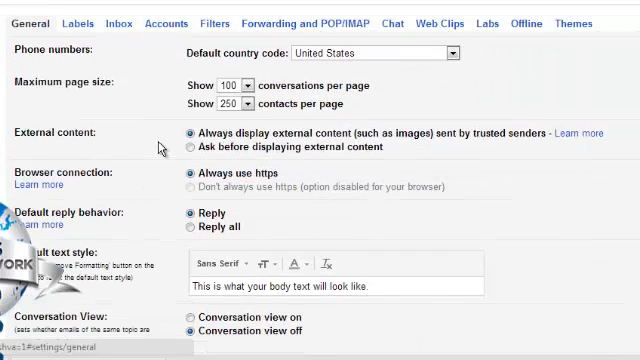
{"action": "scroll", "scroll_direction": "up", "scroll_amount": 3}
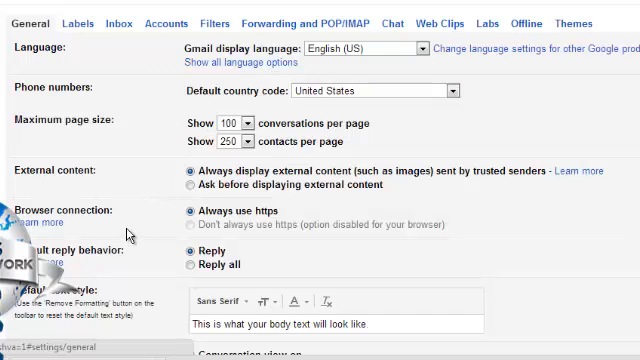
{"action": "scroll", "scroll_direction": "down", "scroll_amount": 3}
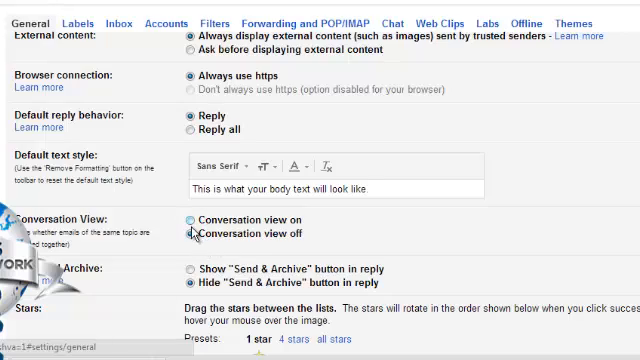
{"action": "scroll", "scroll_direction": "down", "scroll_amount": 3}
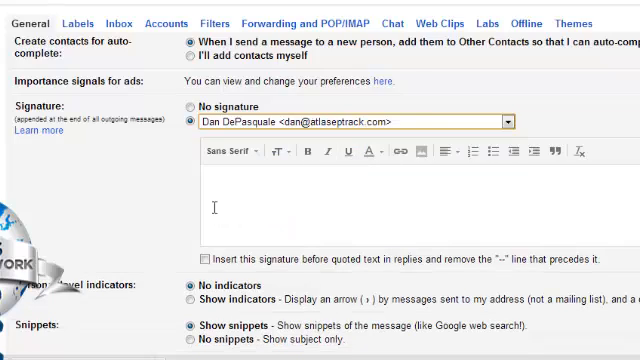
{"action": "type", "text": "Sincerely,"}
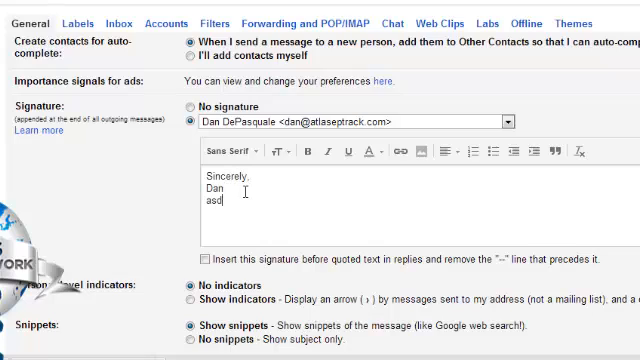
{"action": "type", "text": "asdf"}
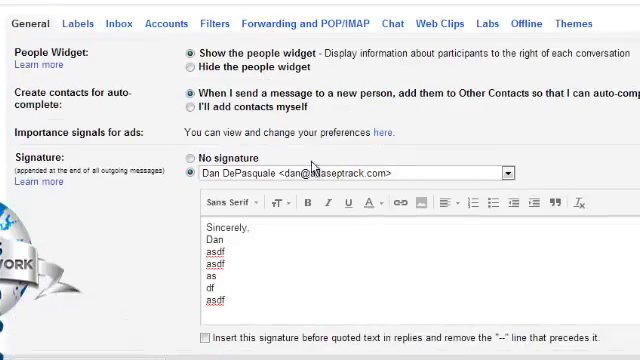
{"action": "scroll", "scroll_direction": "down", "scroll_amount": 3}
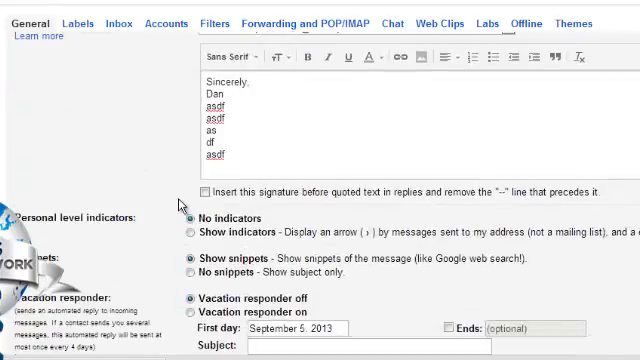
{"action": "scroll", "scroll_direction": "down", "scroll_amount": 3}
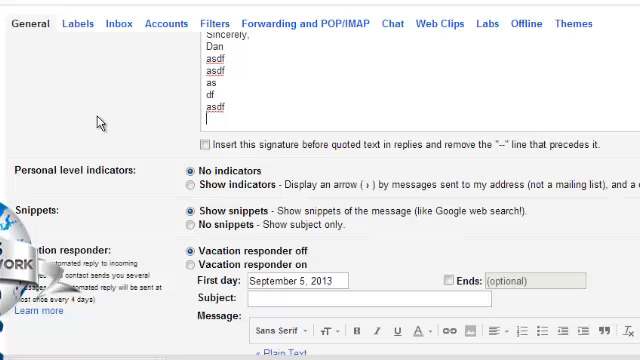
{"action": "mouse_move", "coordinate": [178, 144]}
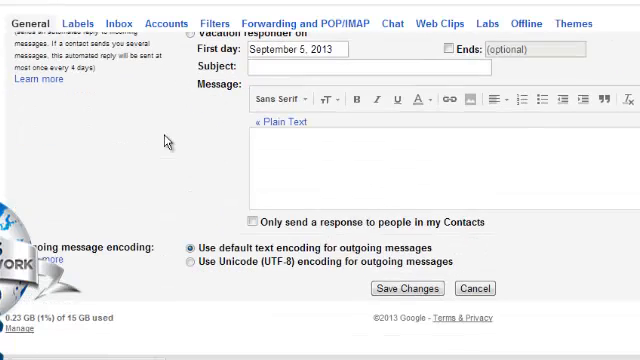
{"action": "left_click", "coordinate": [406, 288]}
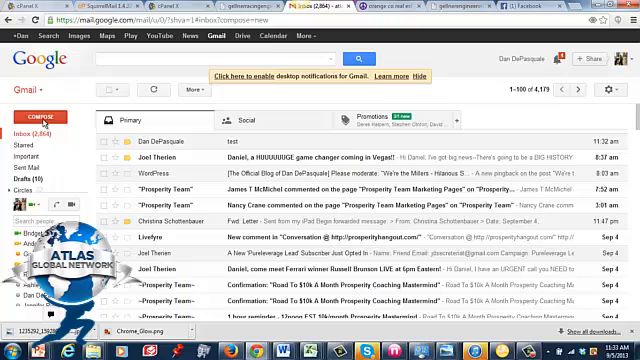
Check the From dropdown in a new message lists both addresses, then go to Settings
{"action": "left_click", "coordinate": [44, 116]}
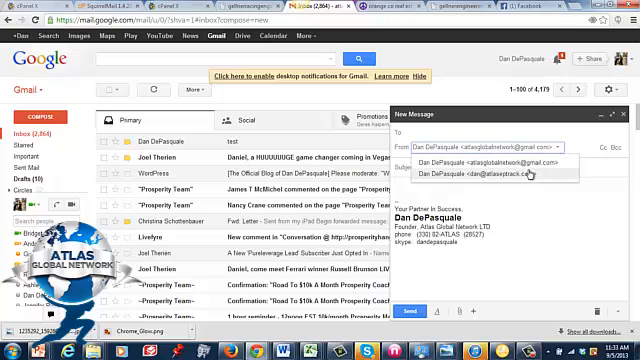
{"action": "left_click", "coordinate": [488, 172]}
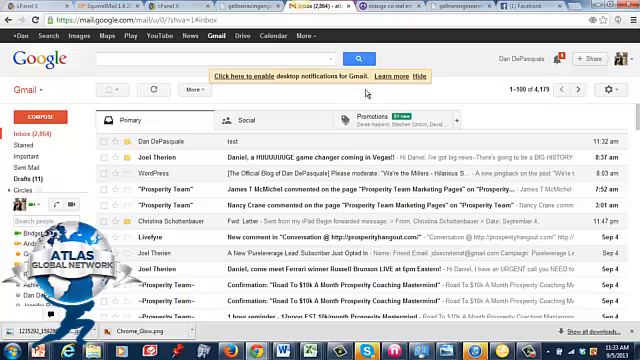
{"action": "left_click", "coordinate": [616, 92]}
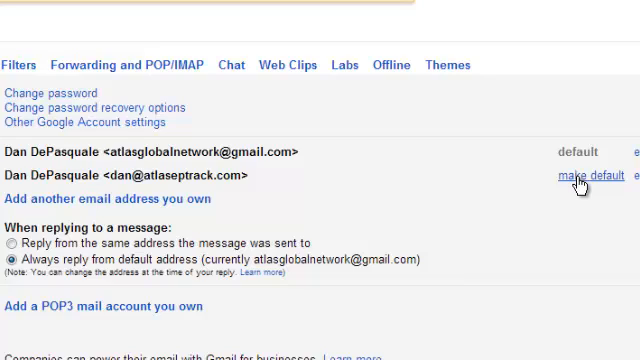
{"action": "mouse_move", "coordinate": [258, 204]}
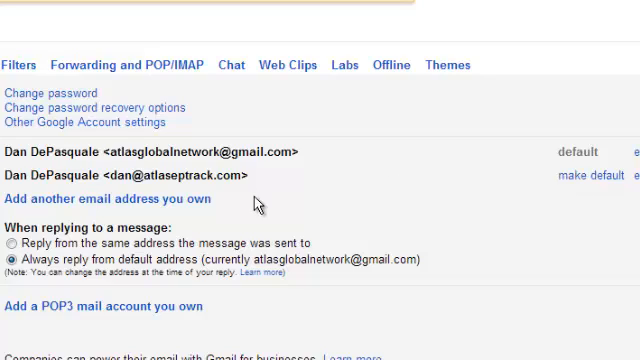
{"action": "double_click", "coordinate": [178, 172]}
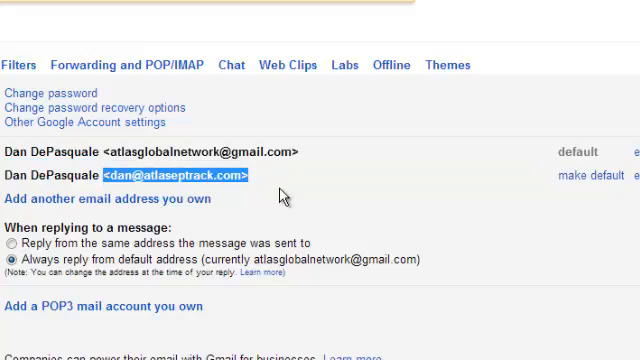